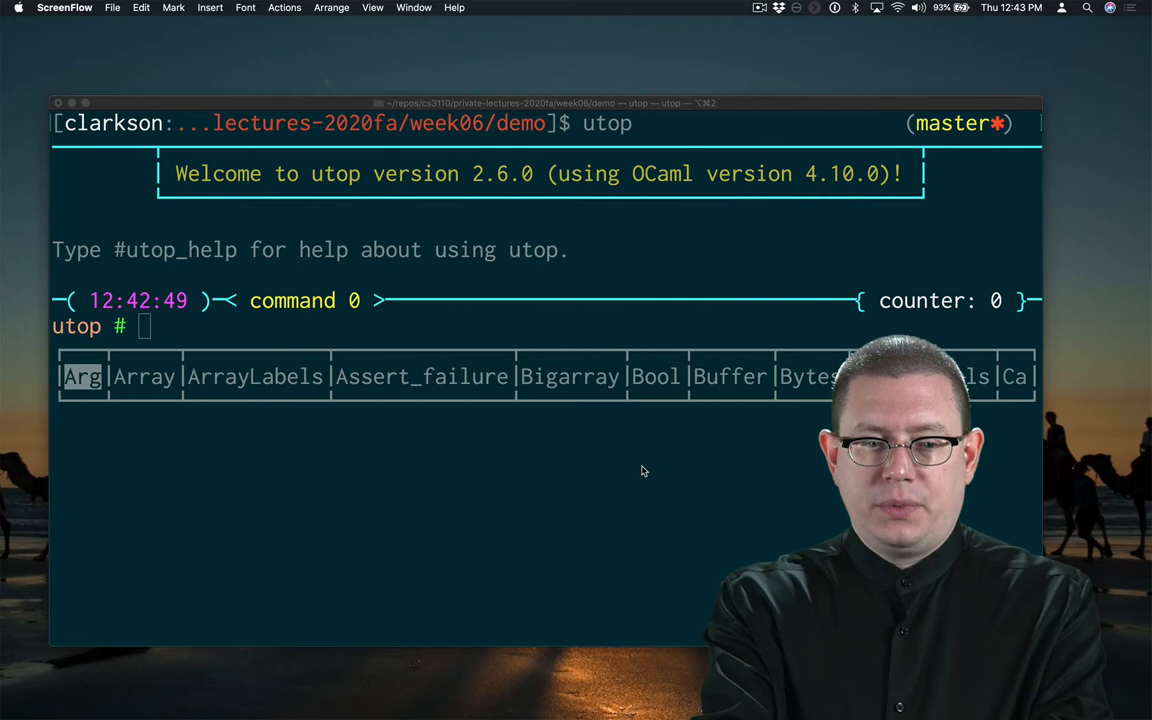
Step: In utop, evaluate [| 1 |];; and [| 1; 2; 3 |];;, both giving int arrays
left_click(487, 340)
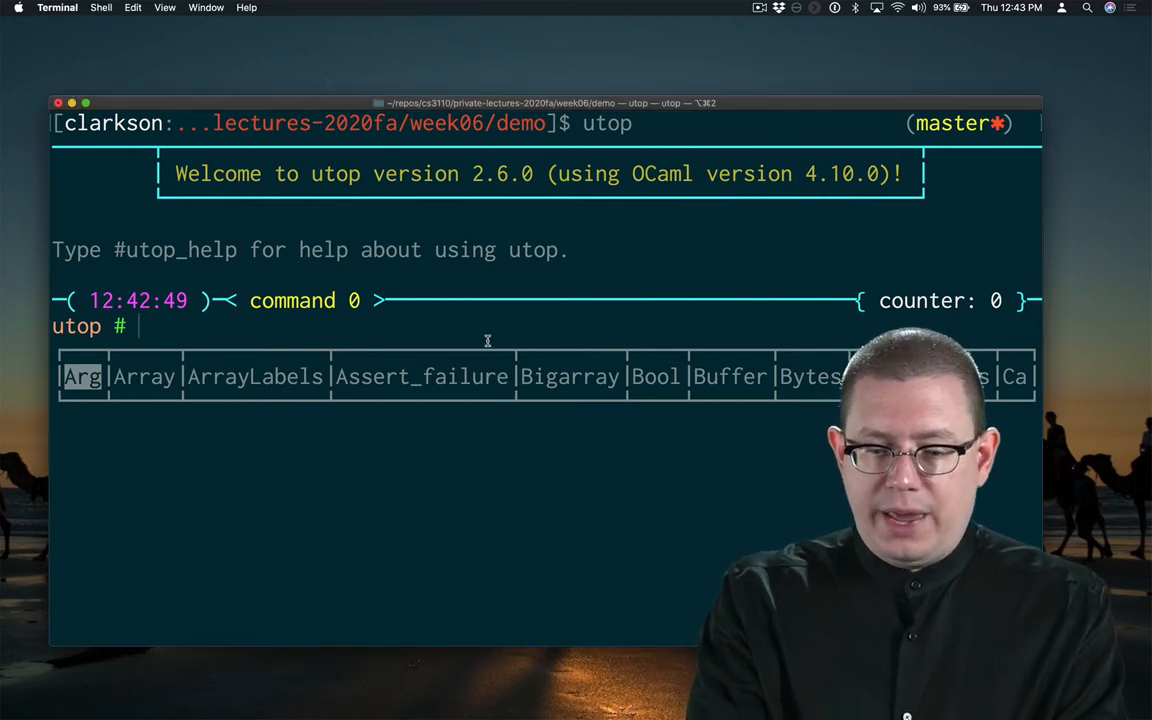
type("[]")
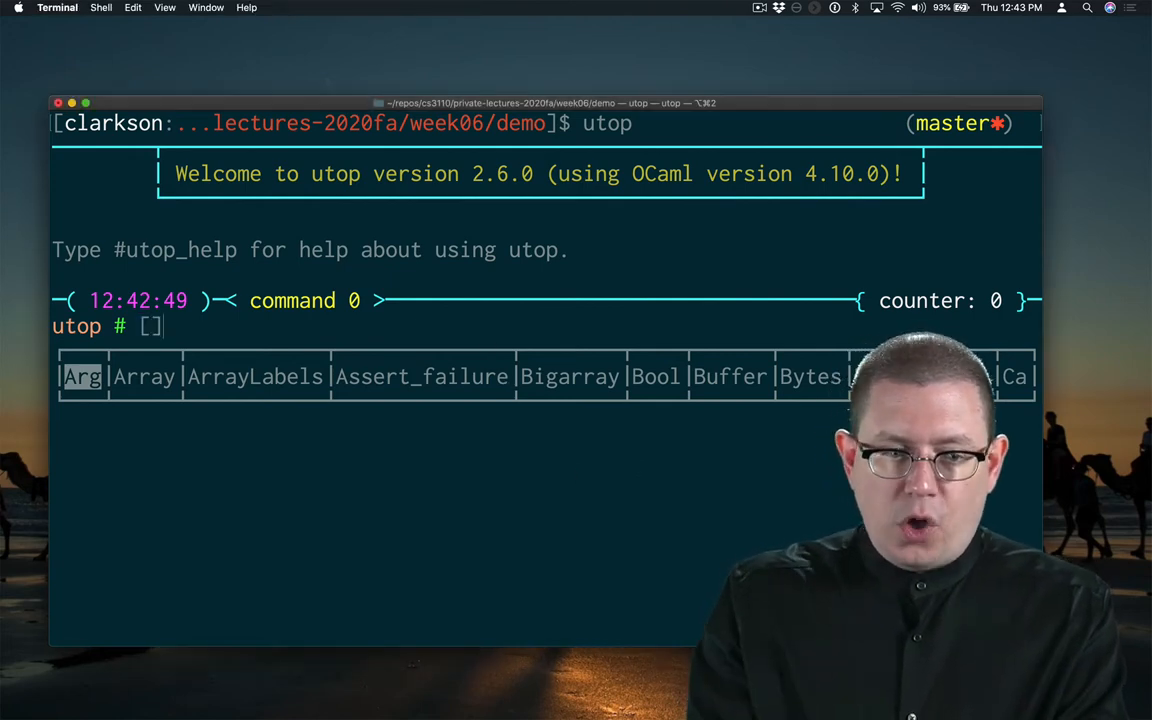
type("1")
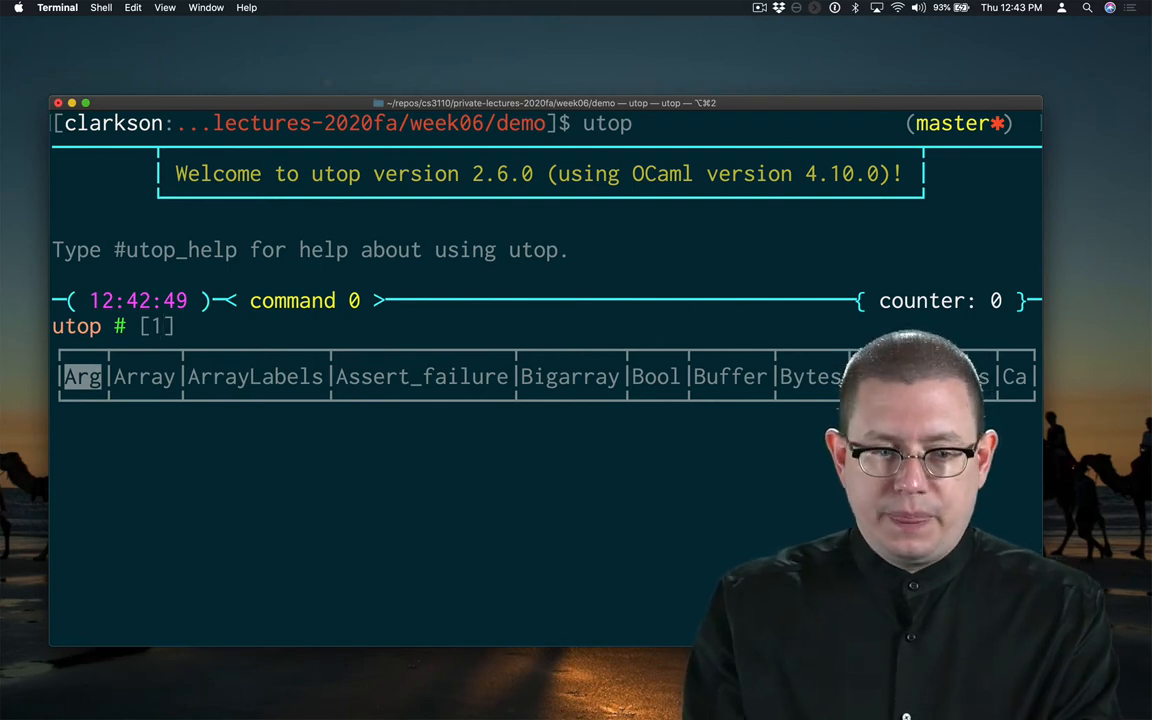
type("| 1 |")
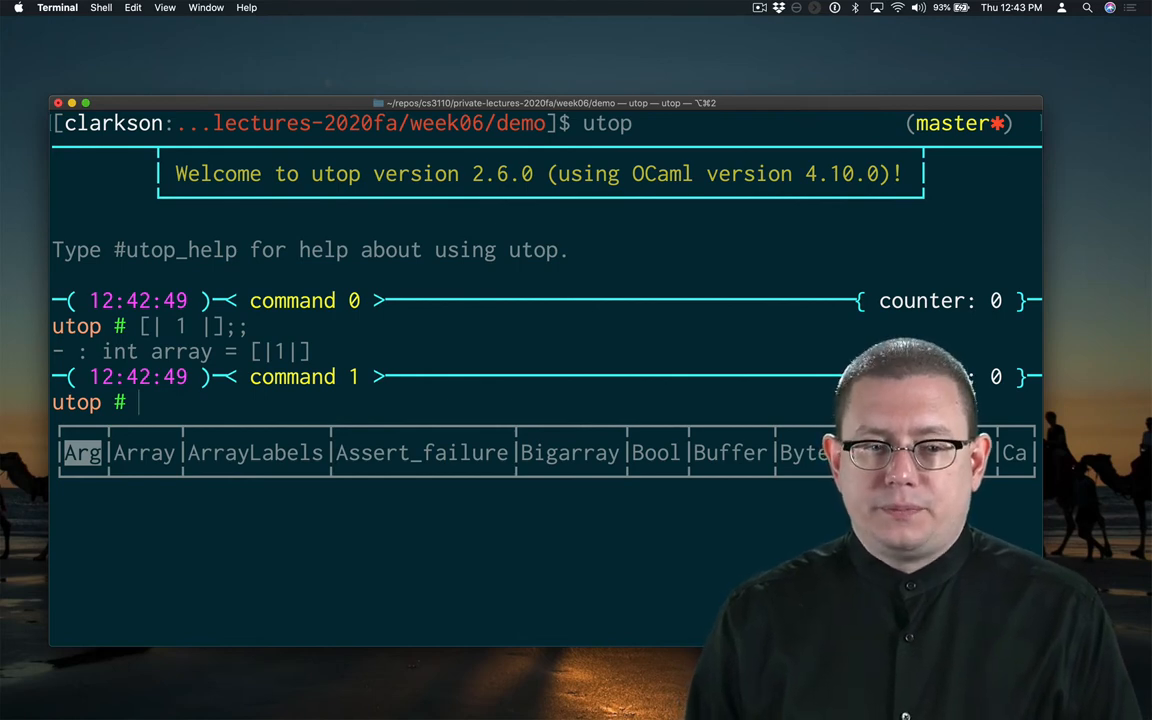
type("[| 1 |];;")
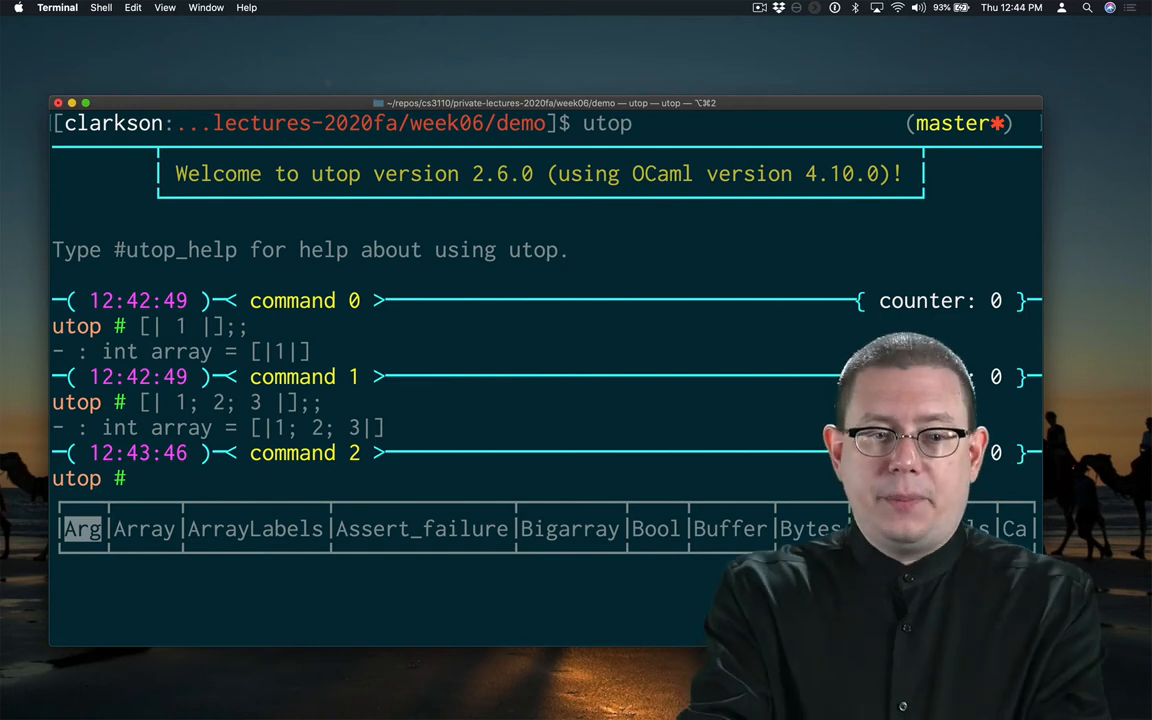
Step: Bind a to [| 1 |] in utop and evaluate a.(0), returning 1
type("a")
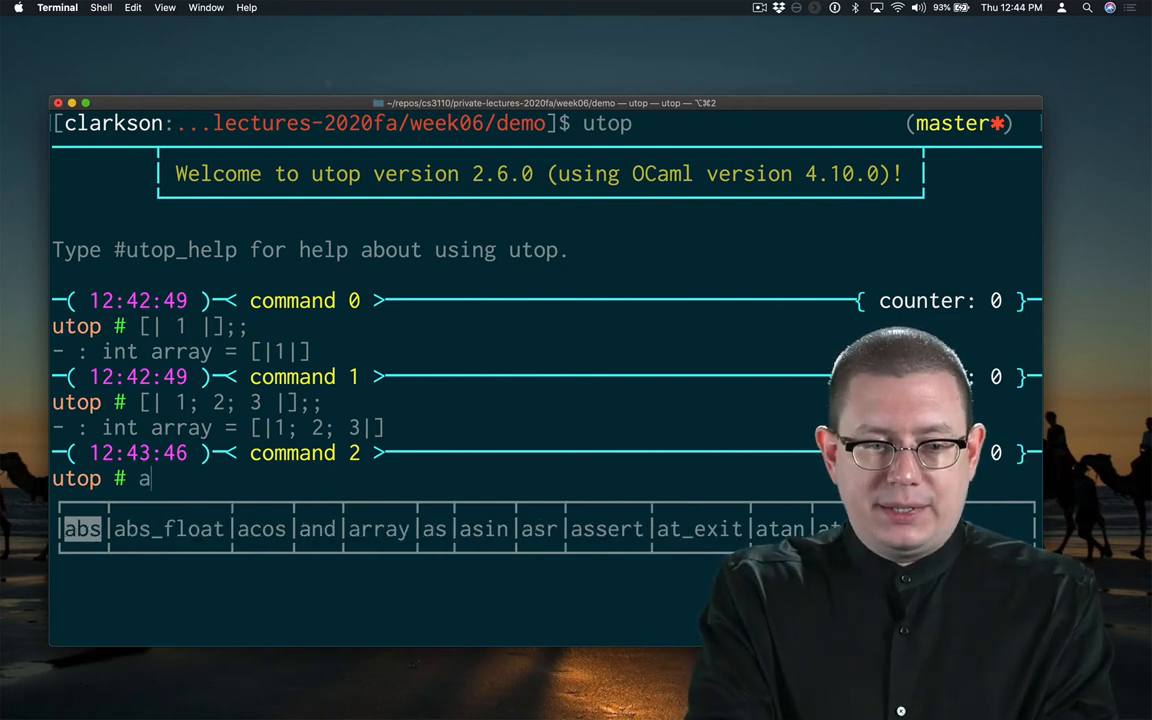
type("l")
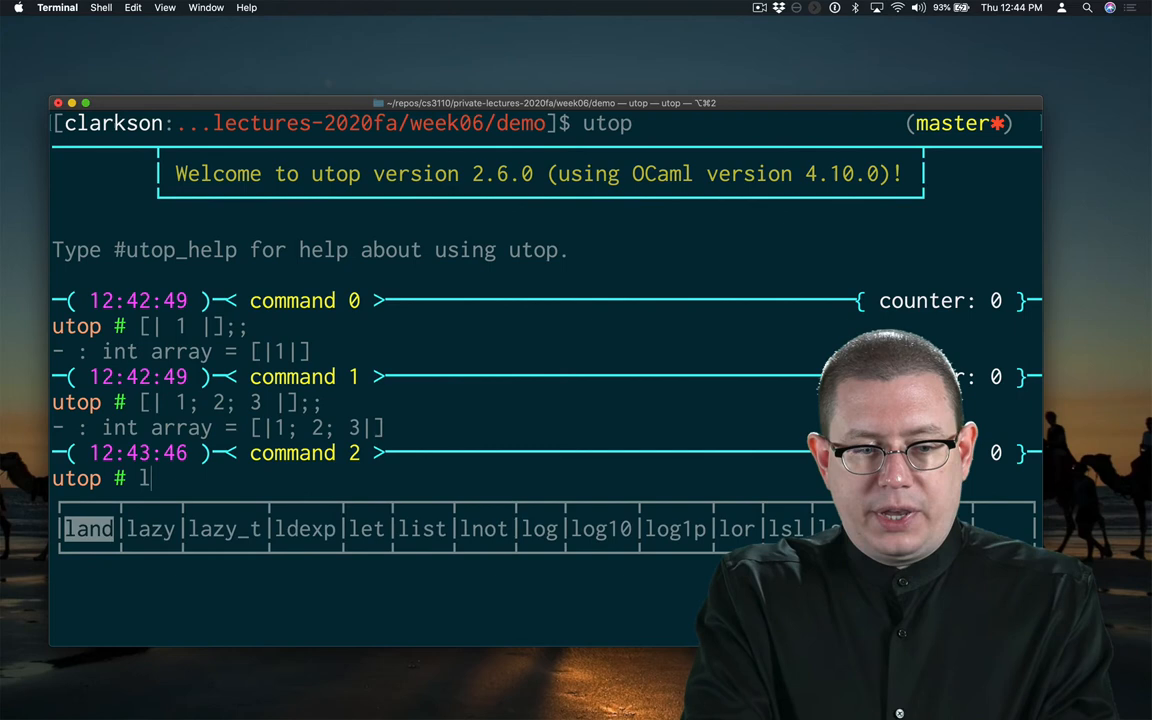
type("let a =")
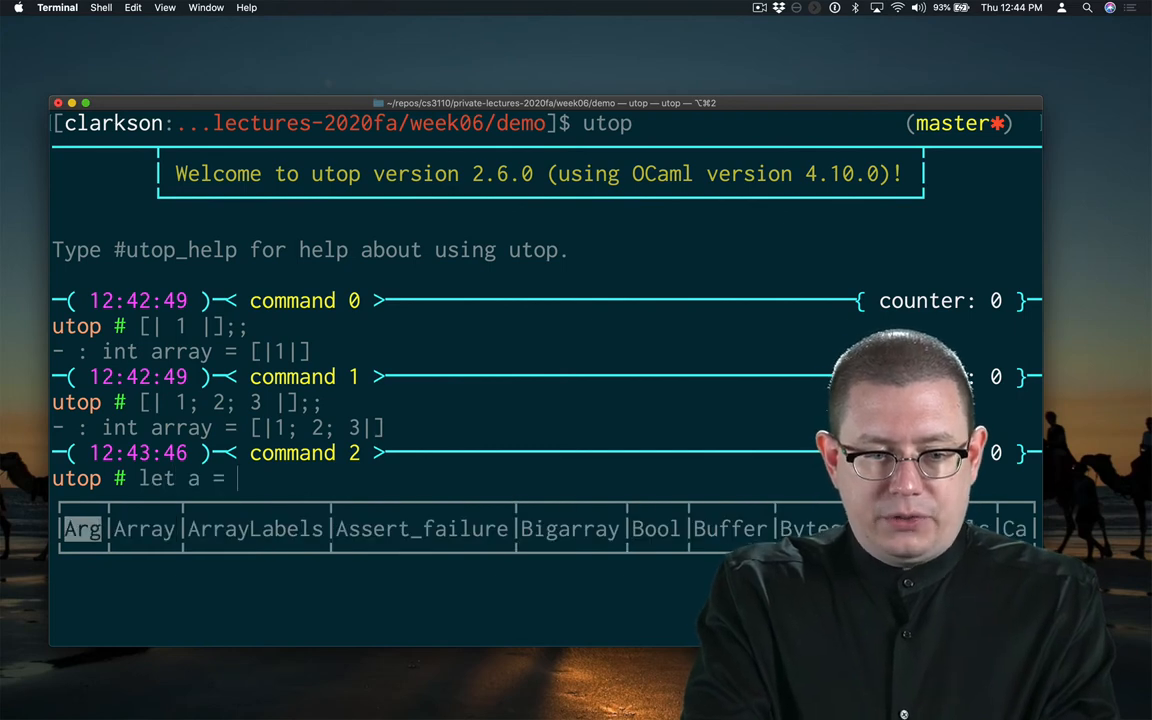
type("[| 1 |")
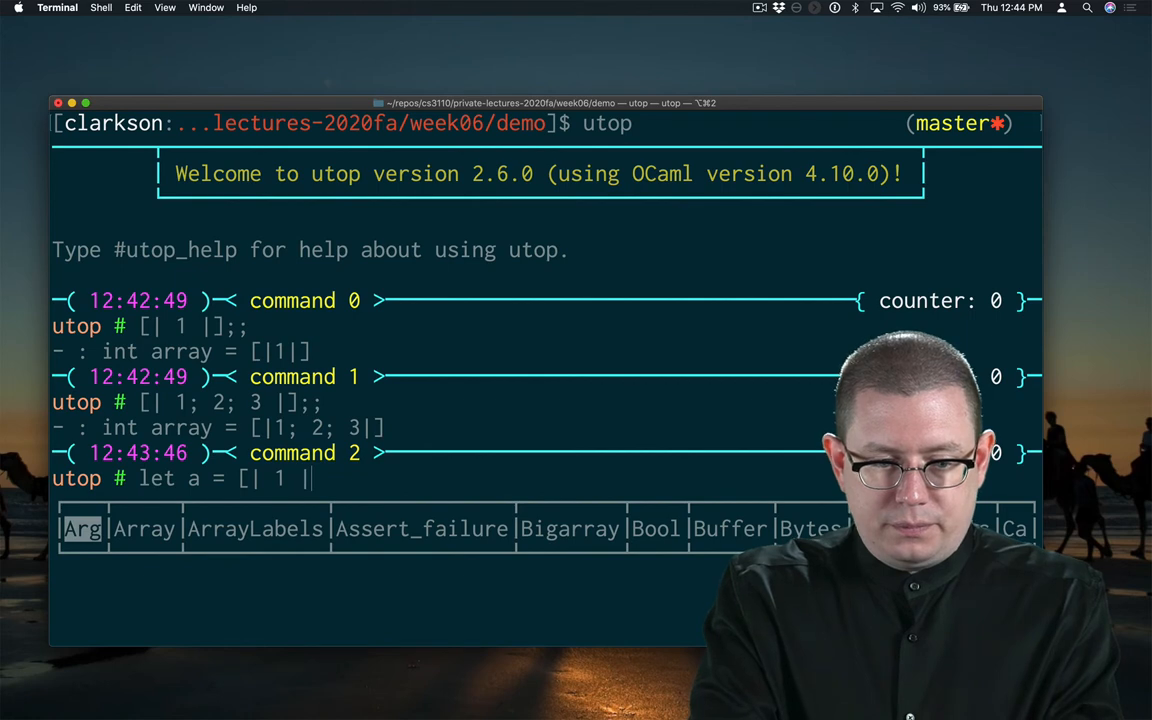
key("Return")
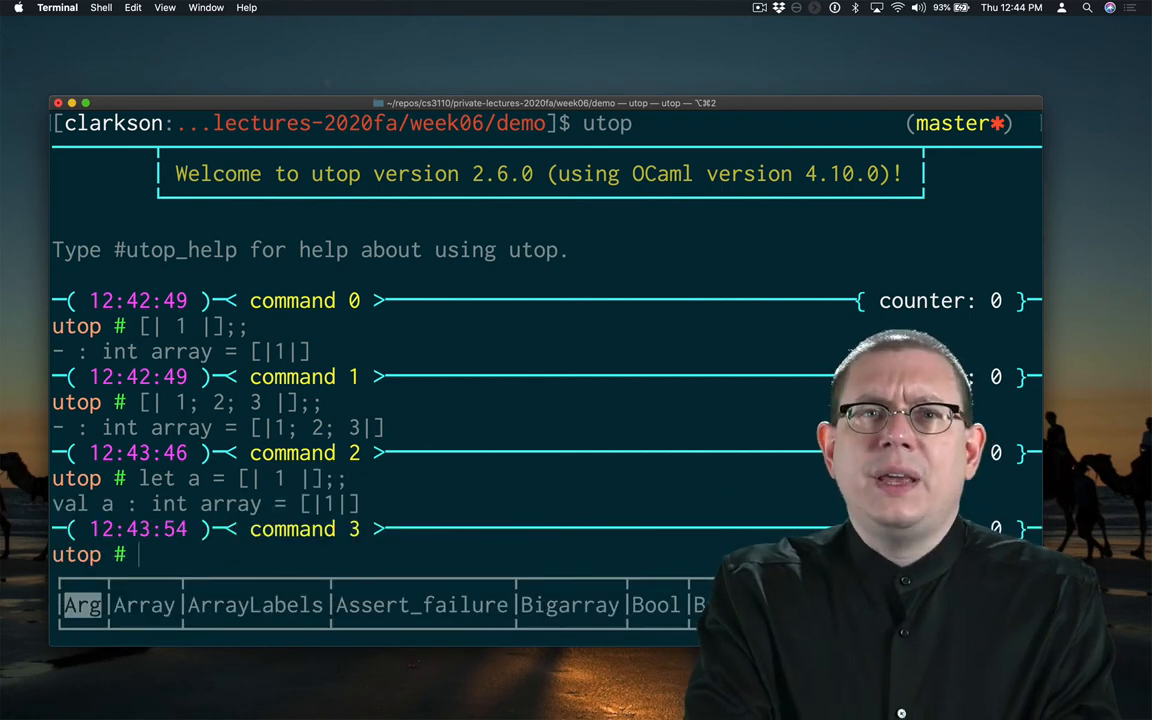
type("a.")
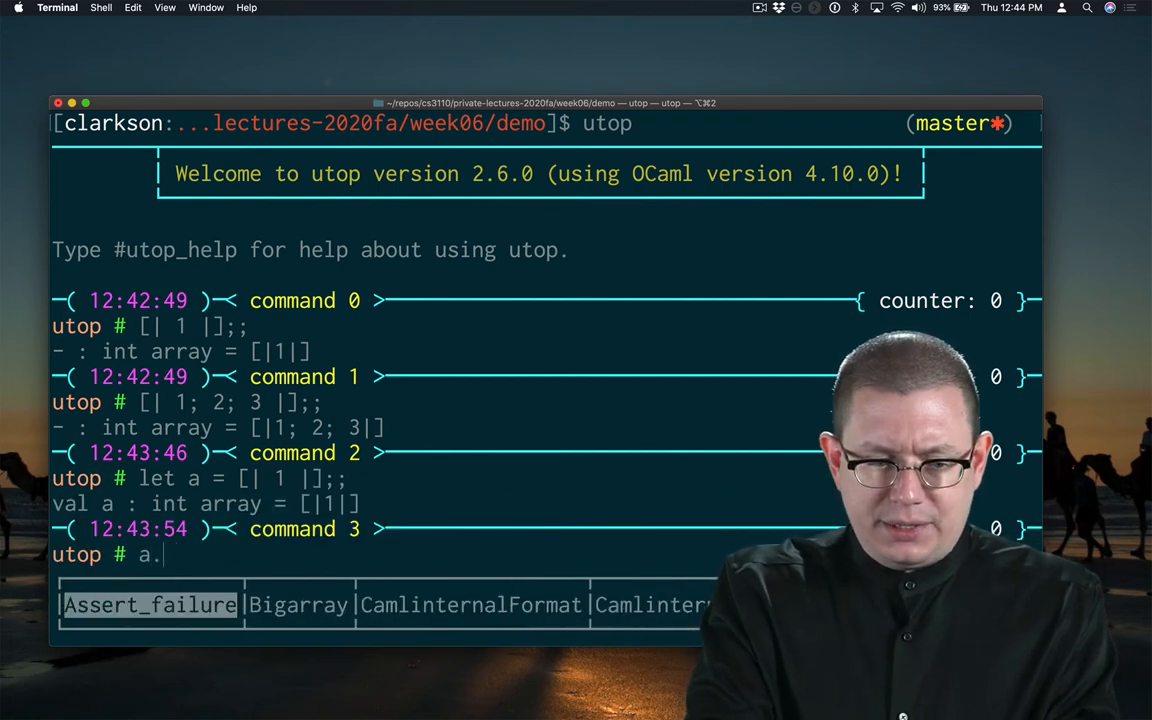
key("Return")
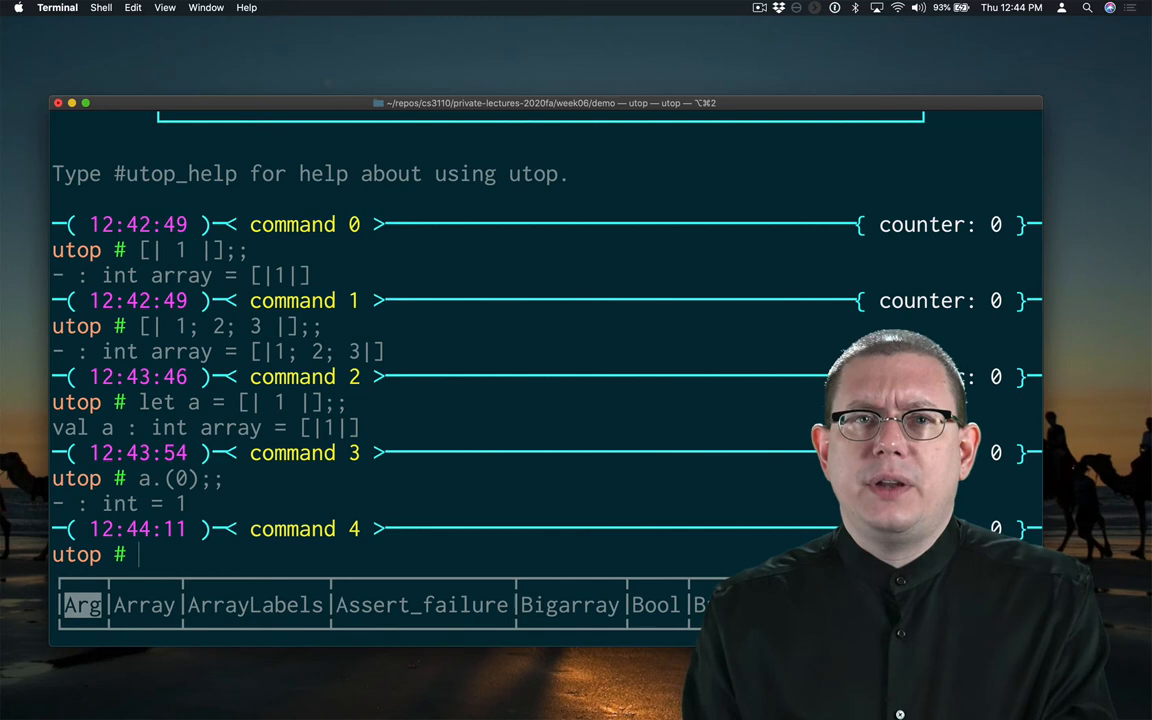
Step: Evaluate a.(1) in utop to trigger the Invalid_argument "index out of bounds" exception
type("a.(0);;")
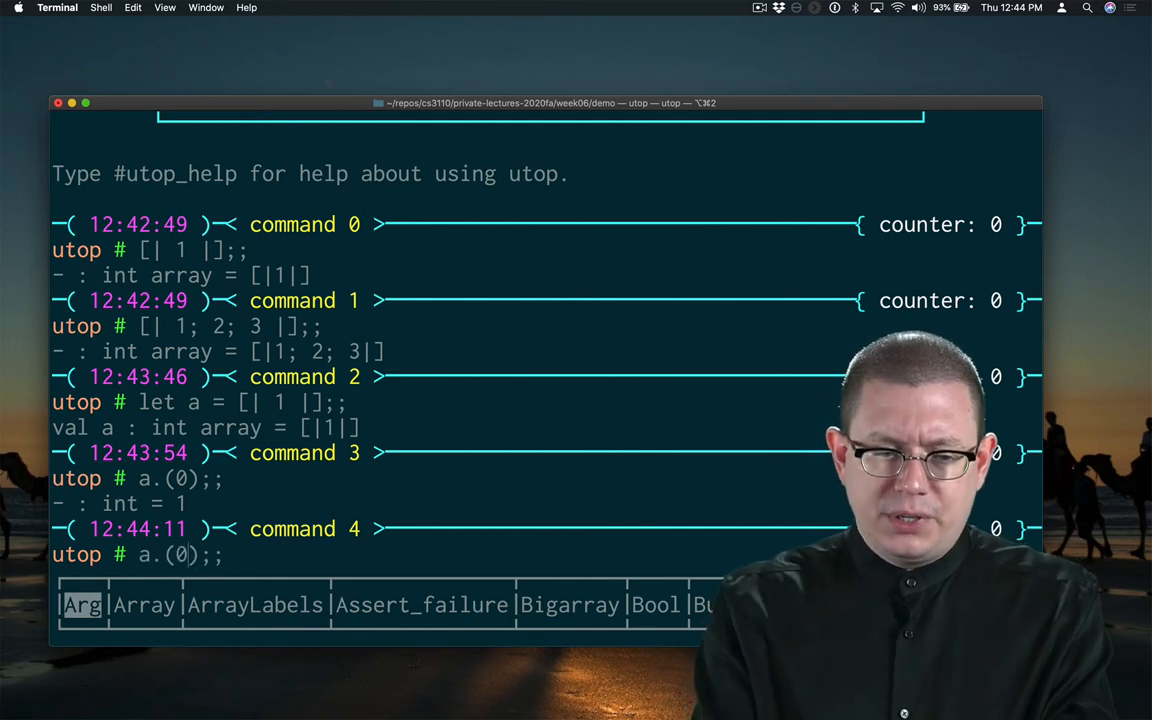
type("1")
key("Return")
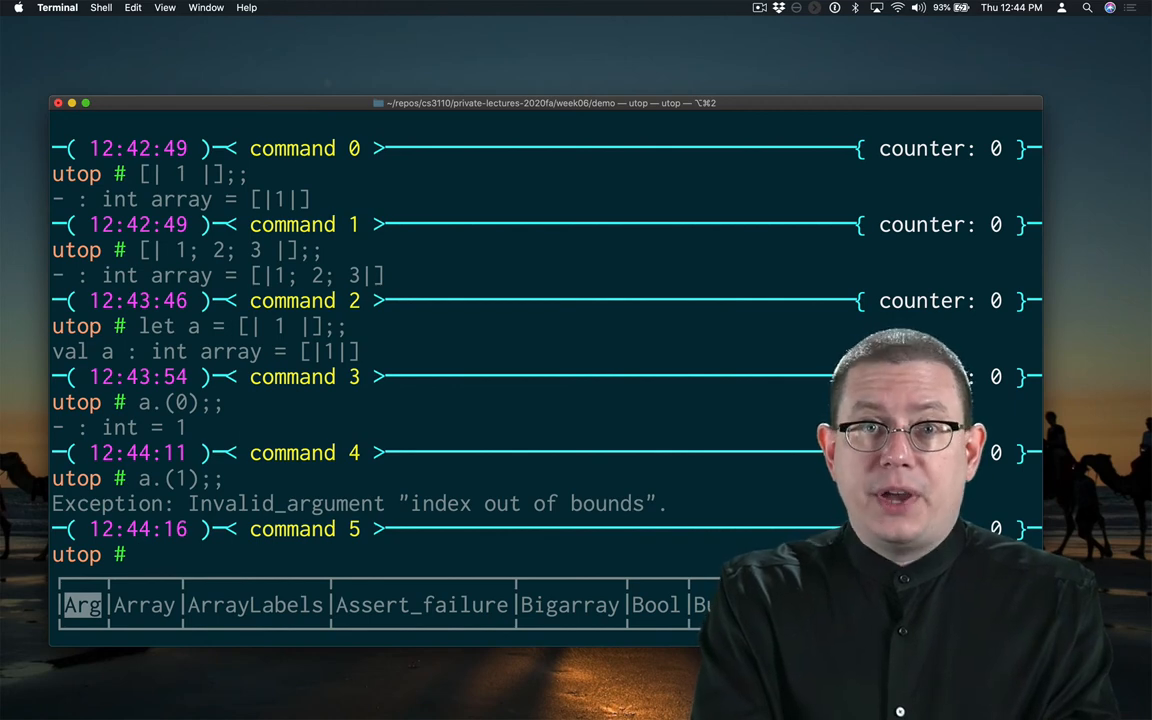
type("a")
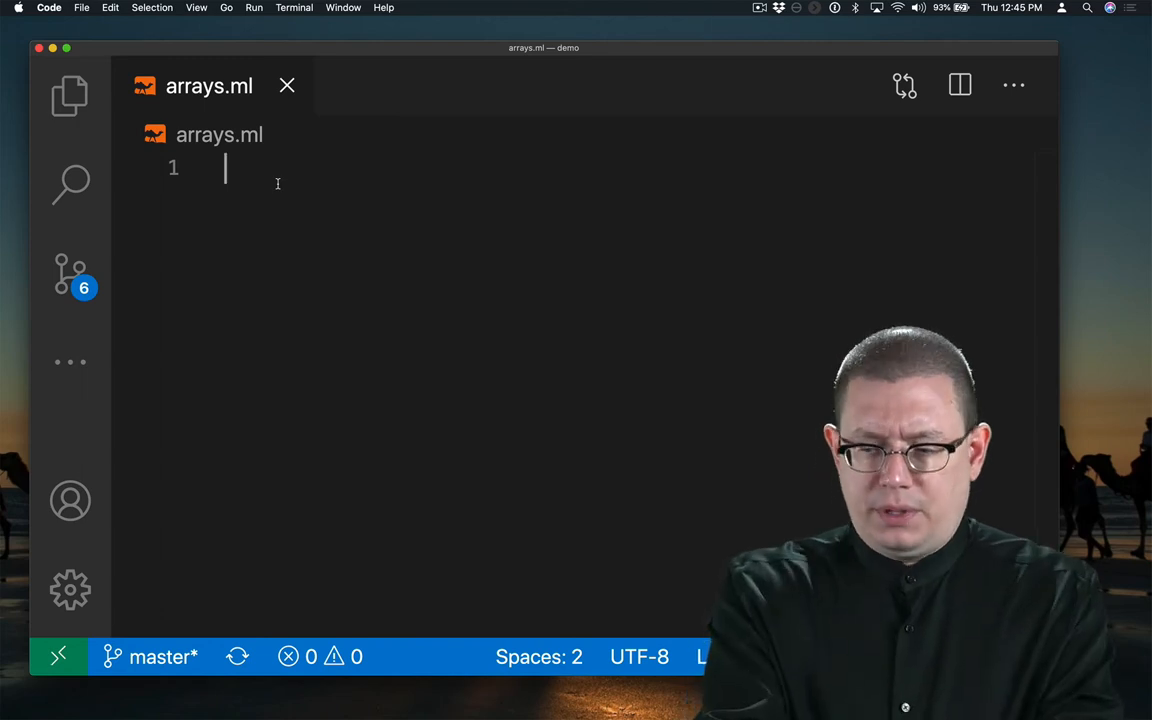
Step: Write type vec = float array and vec_print looping to Array.length v with print_float
type("type vec")
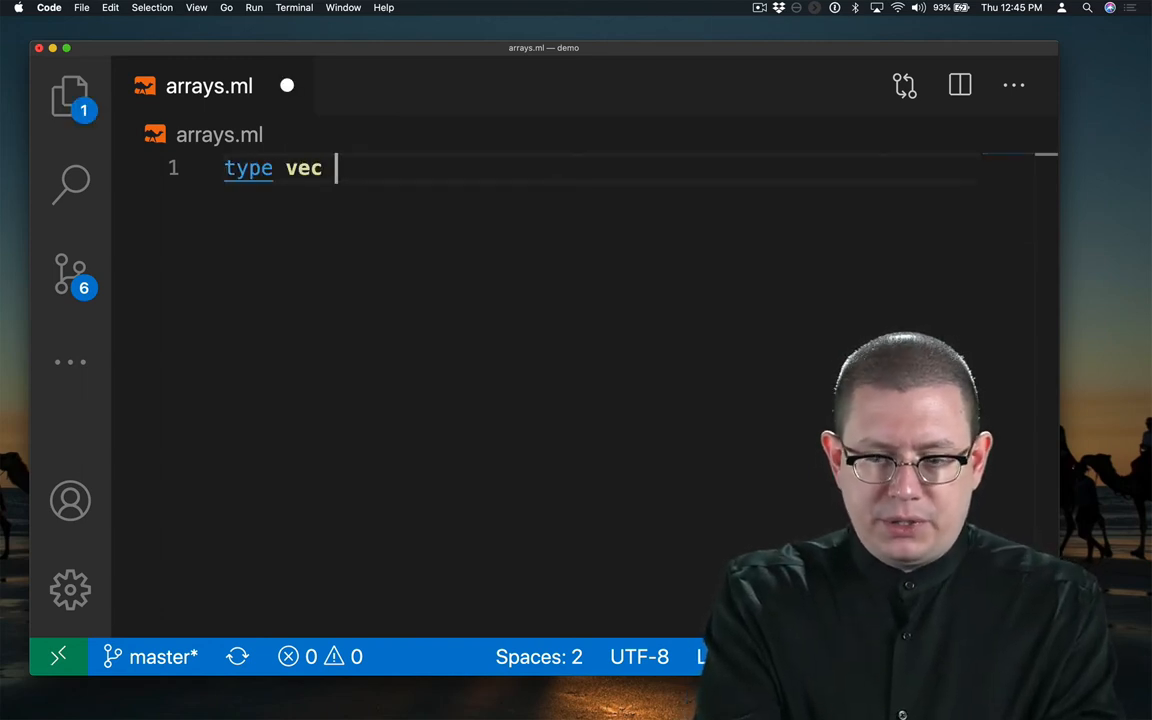
type("= float array")
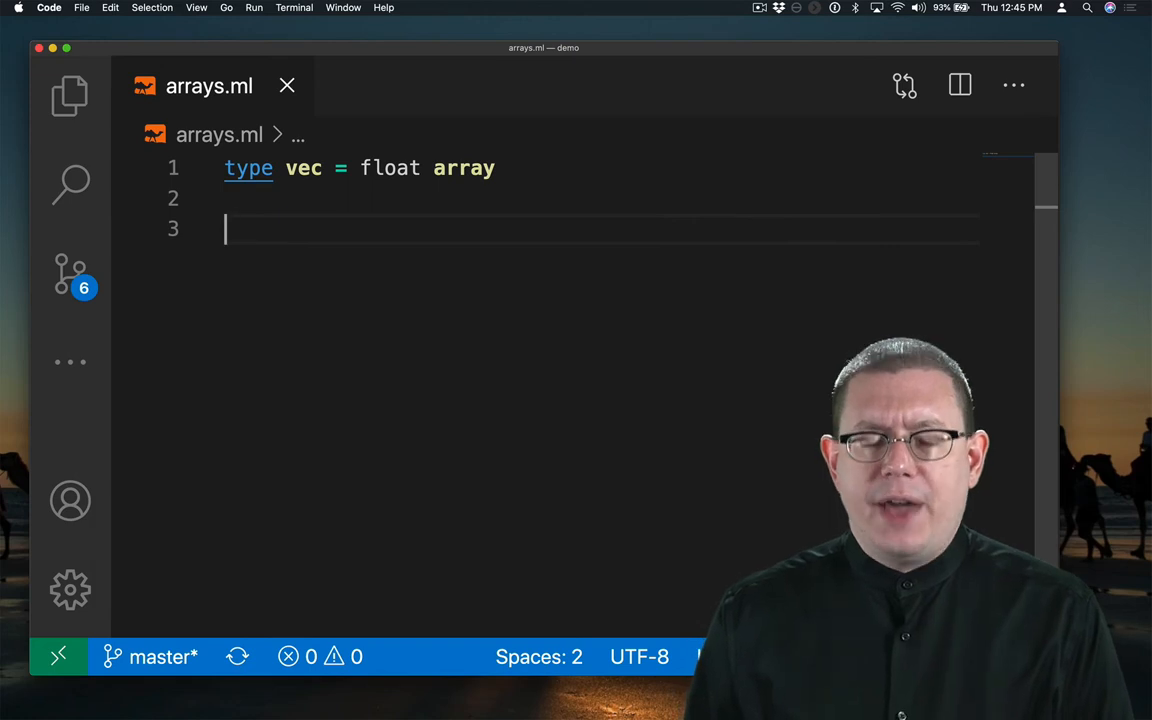
type("let vec_print v =")
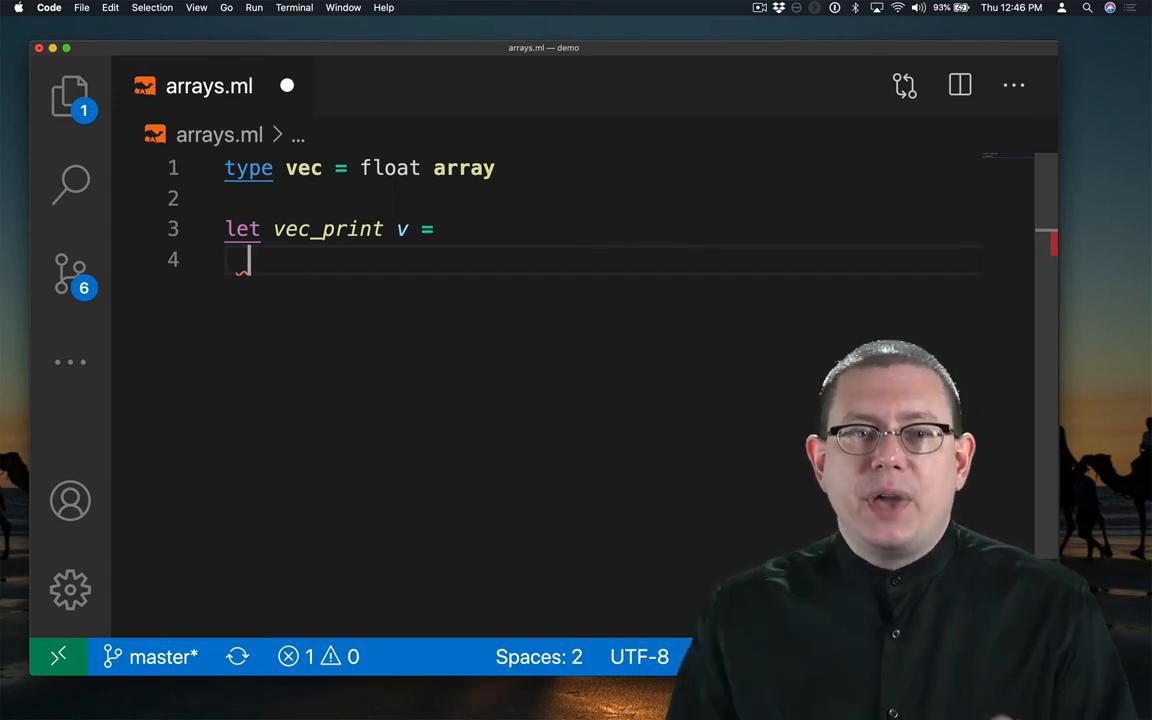
type("for i = 0 to Array.length v - 1 do")
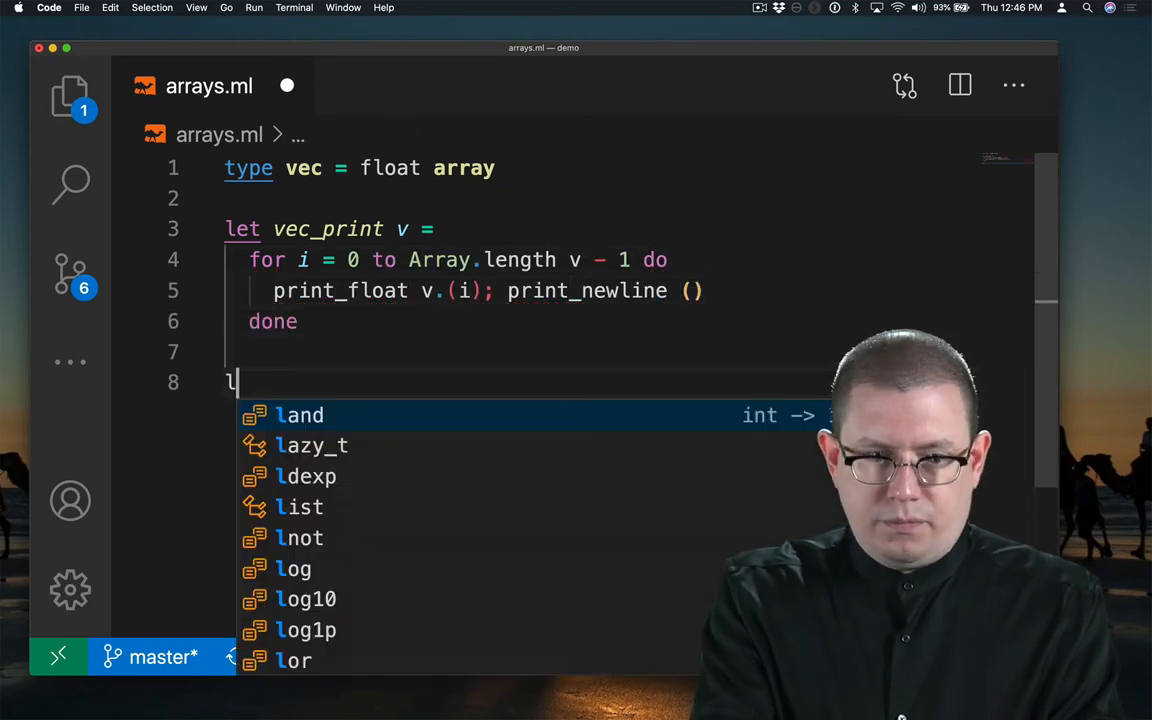
Step: Add let v = [|1.; 0.|] to arrays.ml and start vec_print' v below it
type("et v = [|1.; 0.|]")
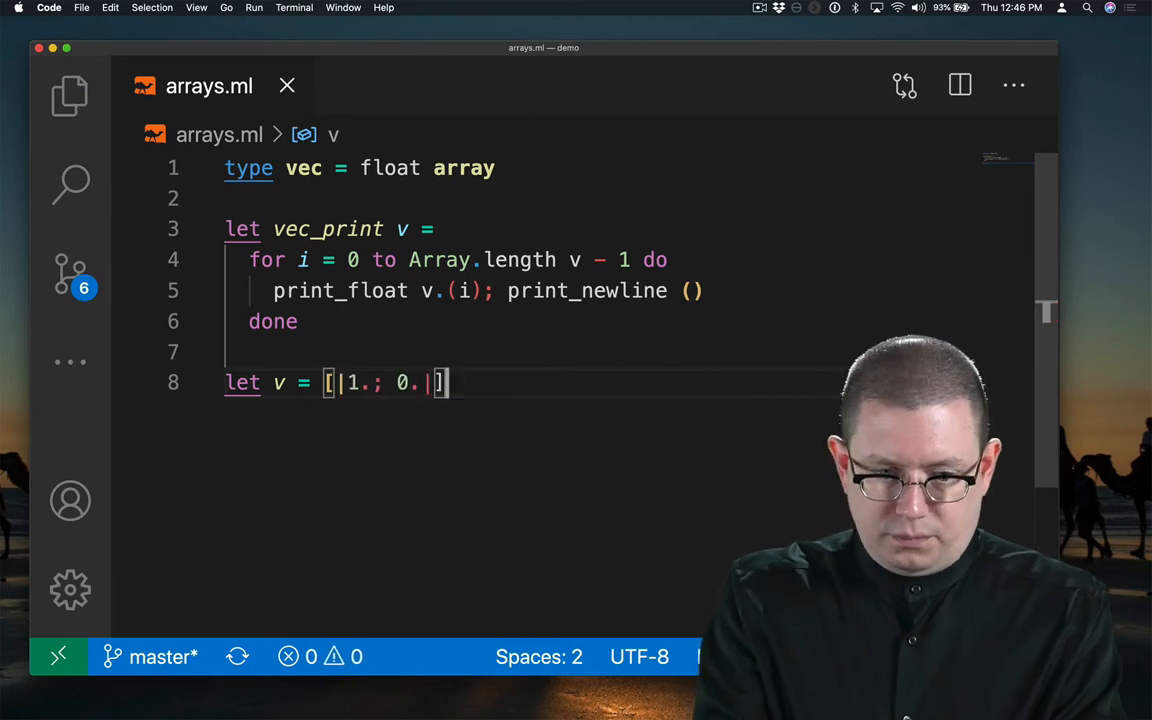
key("Return")
type("let vec_print' v =")
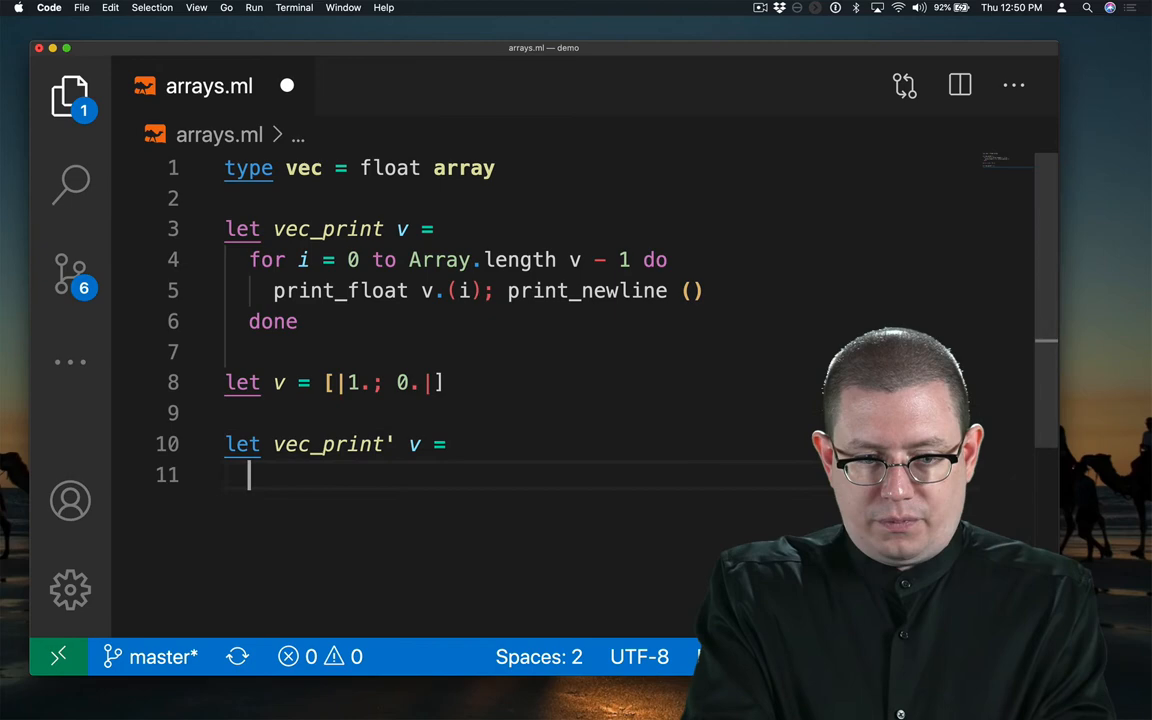
Step: Begin vec_print' with Array.iter and drop "- 1" from vec_print's loop bound
type("Array.iter")
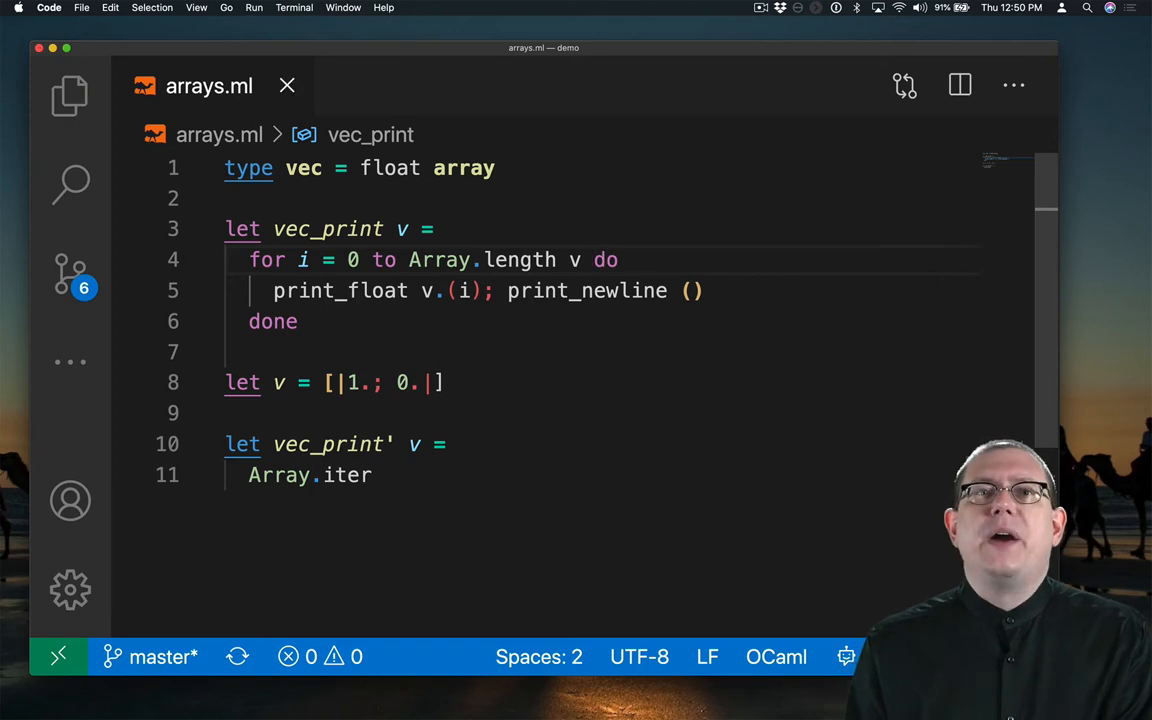
Step: Restore "- 1" in the loop bound and add print_elt n = print_float n; print_newline ()
type("- 1")
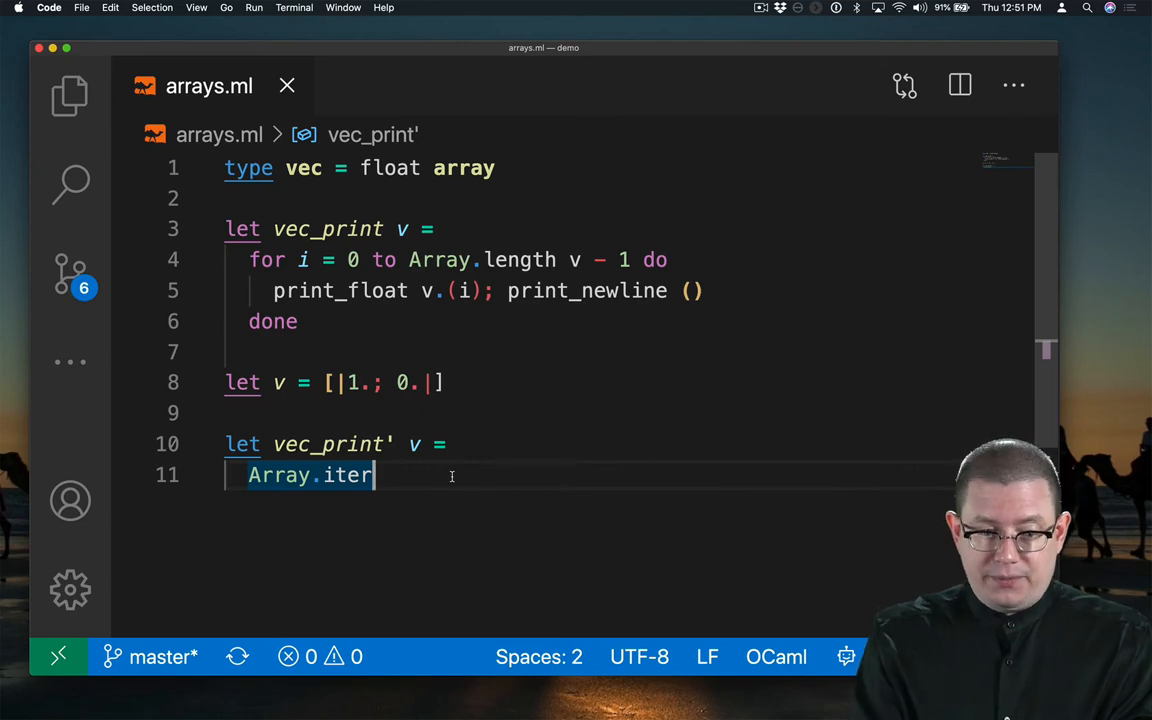
type("let print_elt n =")
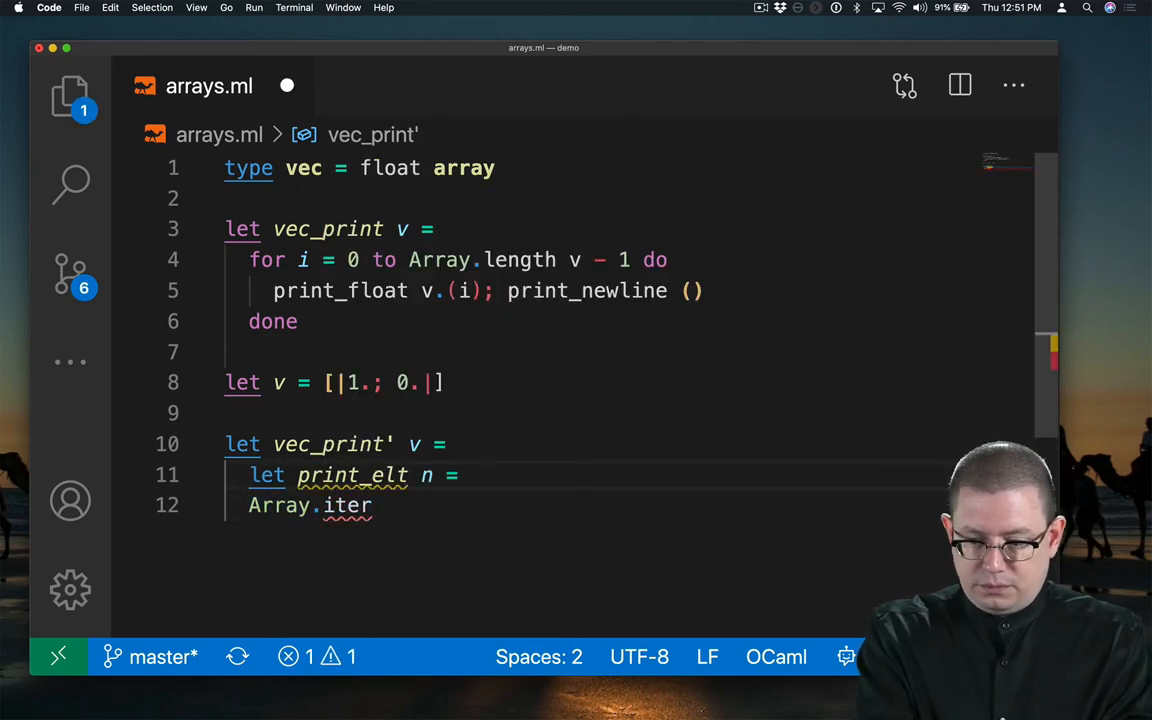
type("print_float n; print_newline ()")
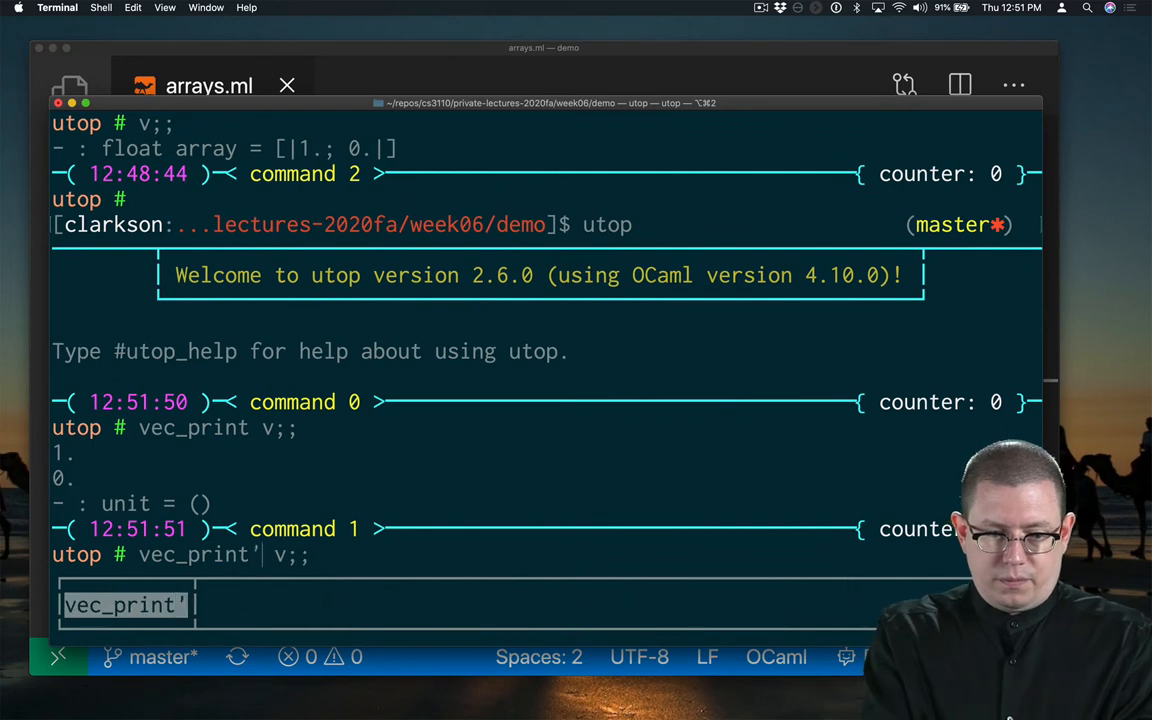
Step: Run vec_print' v;; in the restarted utop session after vec_print v prints 1. and 0
key("Return")
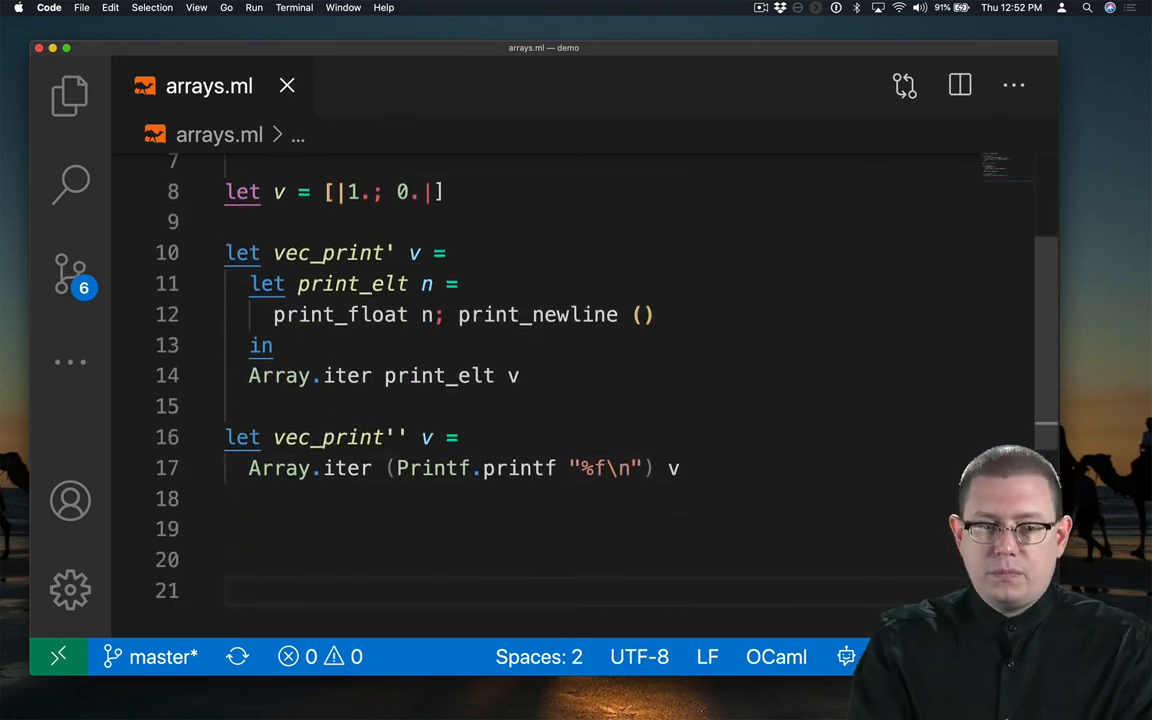
Step: Finish vec_print' with Array.iter print_elt v and add vec_print'' using Printf.printf "%f\n"
left_click(230, 590)
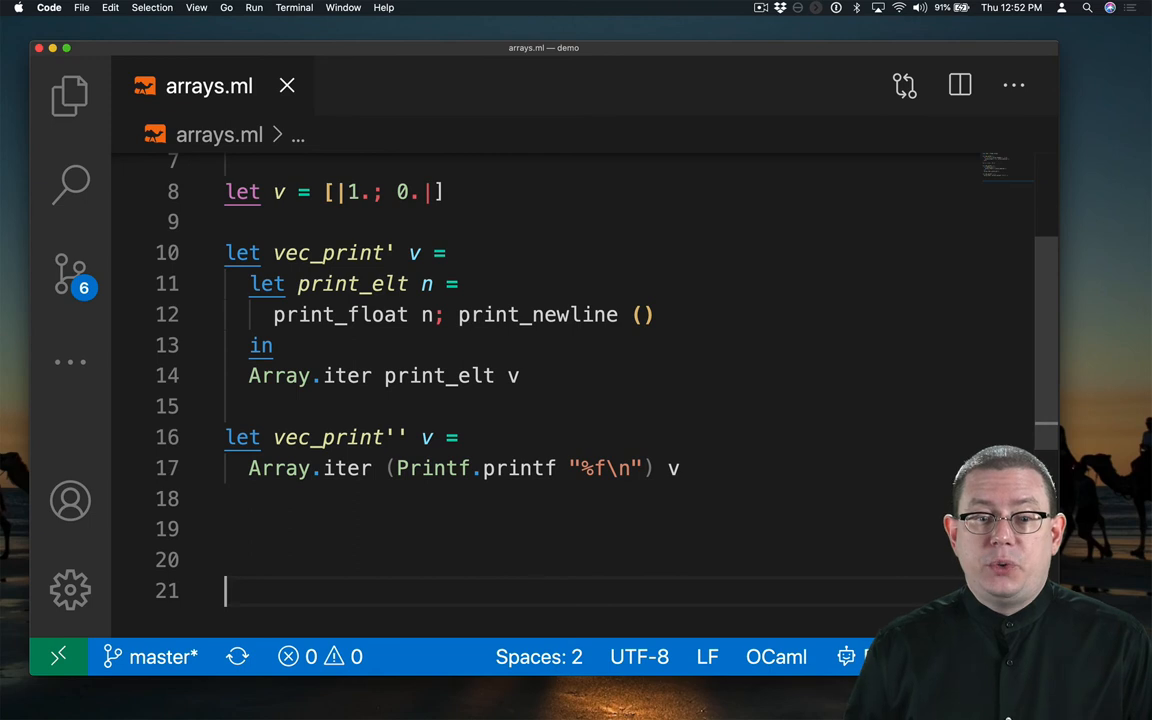